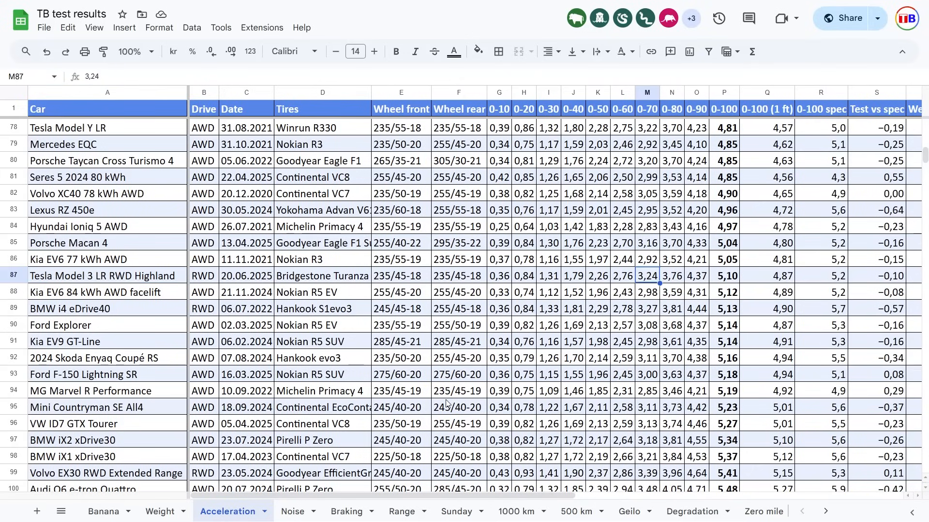
Compare the Highland's 0-100 time and drive type with the Volvo C40, BMW i4 and MG Marvel R
left_click(767, 276)
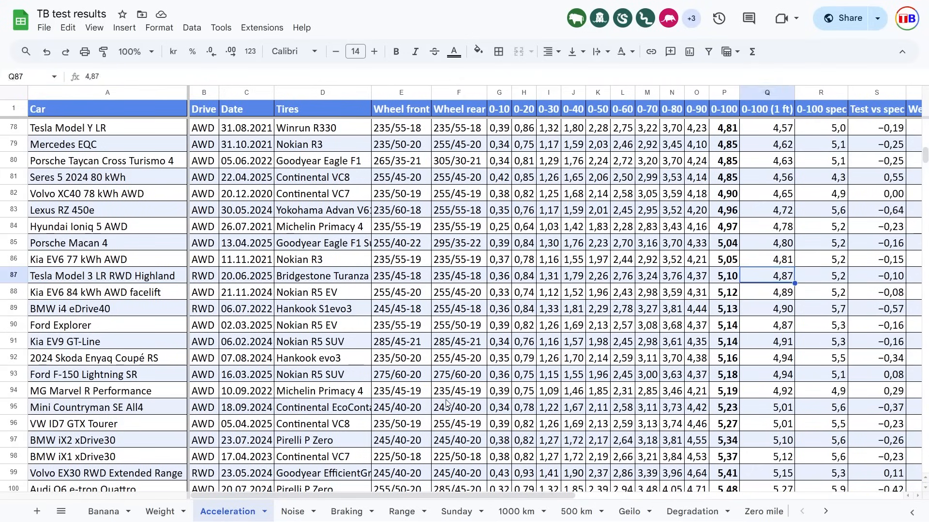
left_click(202, 276)
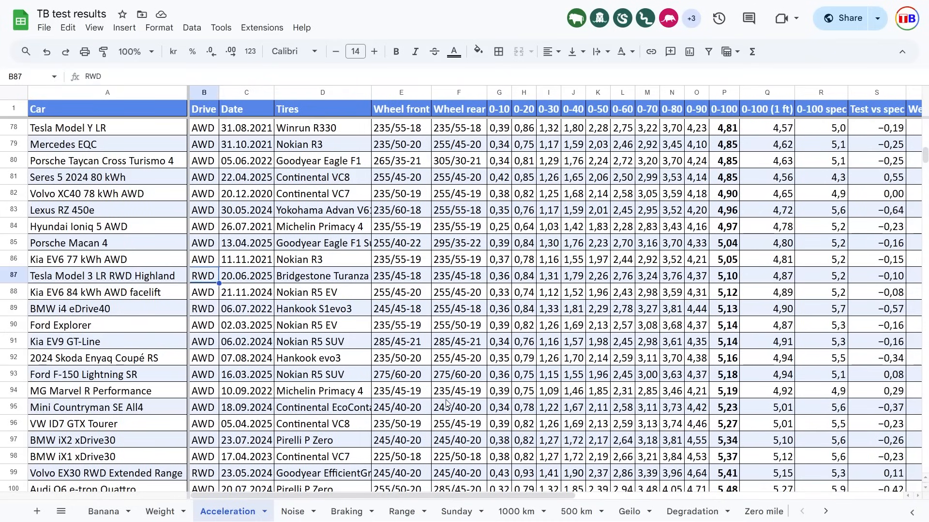
left_click(724, 276)
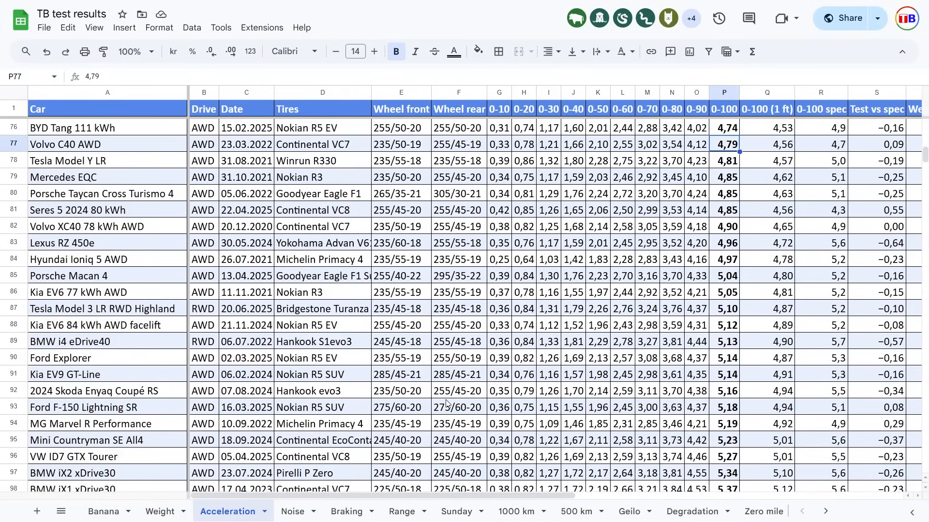
left_click(246, 341)
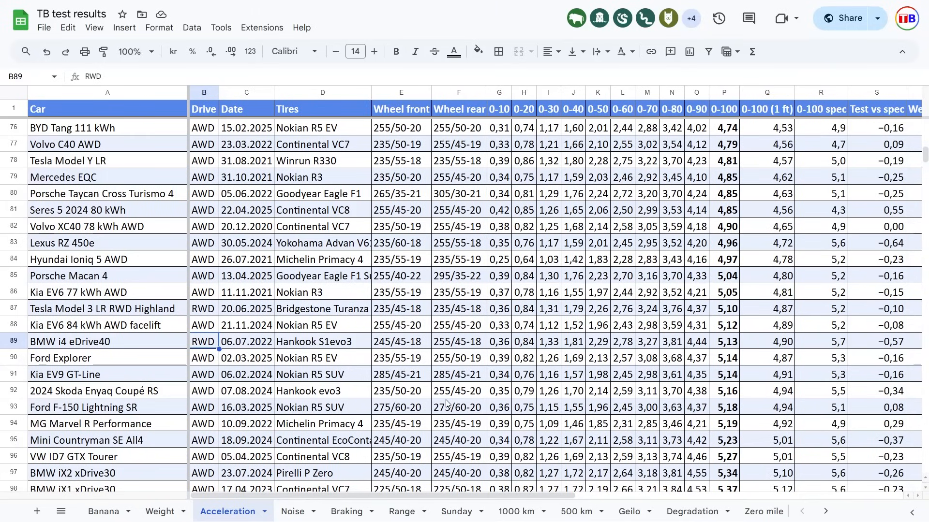
left_click(203, 424)
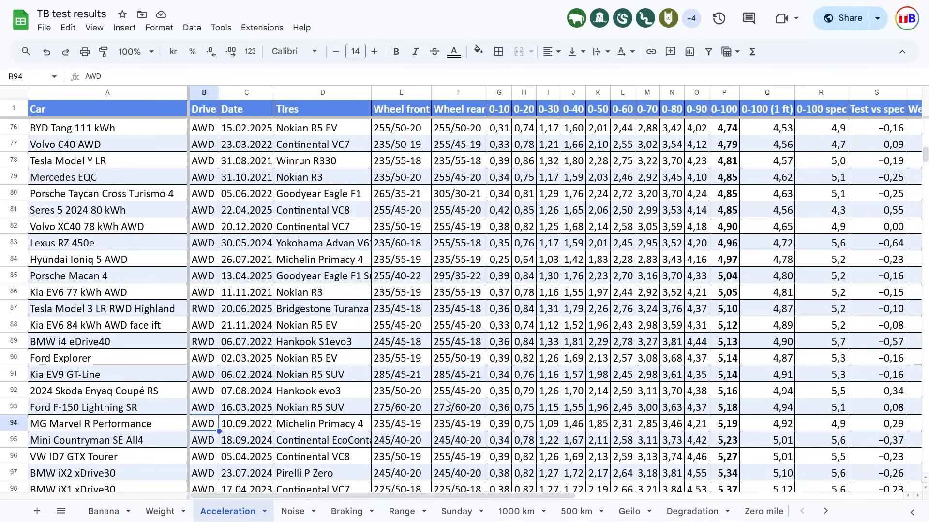
Check the drive types of the Highland, Volvo EX30 and Volvo C40, then go to the Noise sheet
left_click(204, 308)
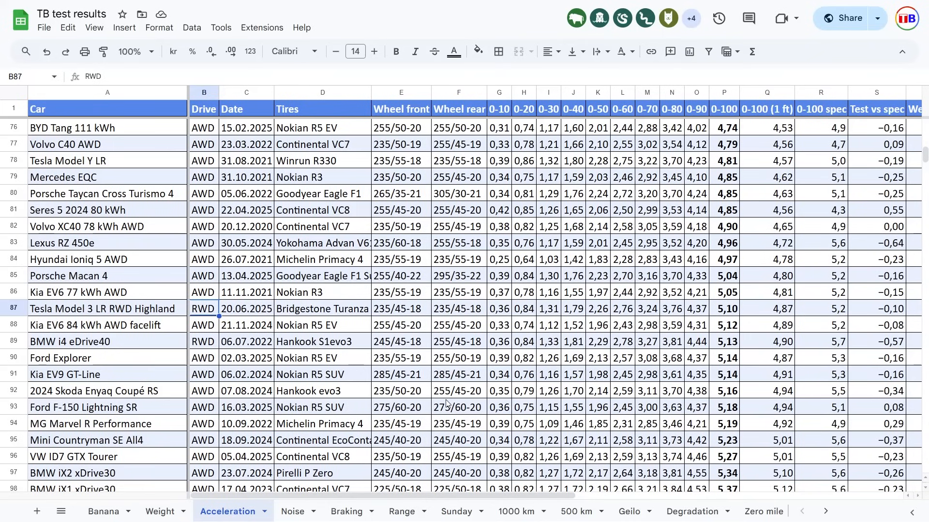
left_click(696, 307)
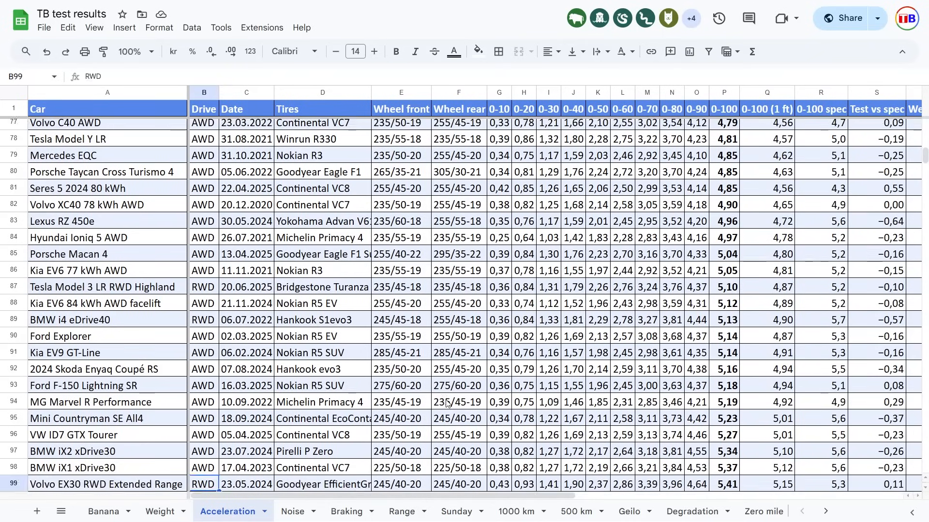
scroll("down", 3)
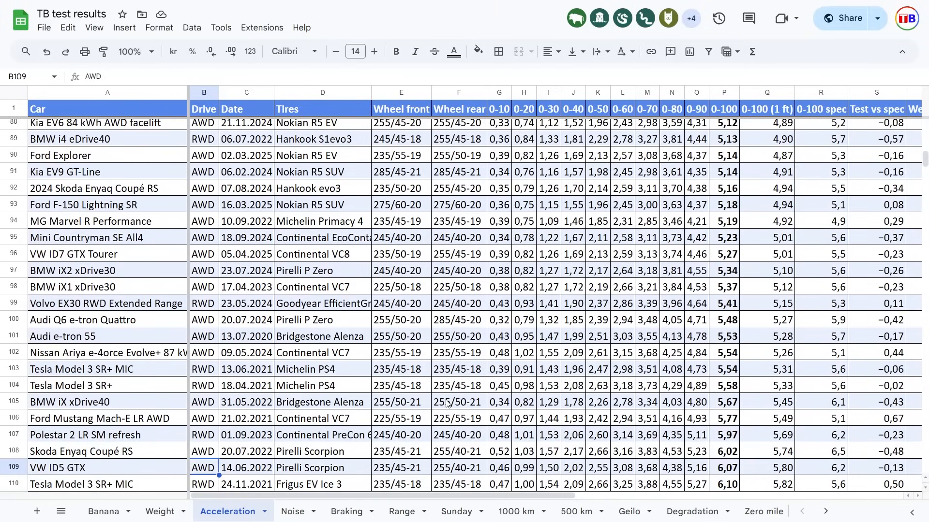
left_click(203, 385)
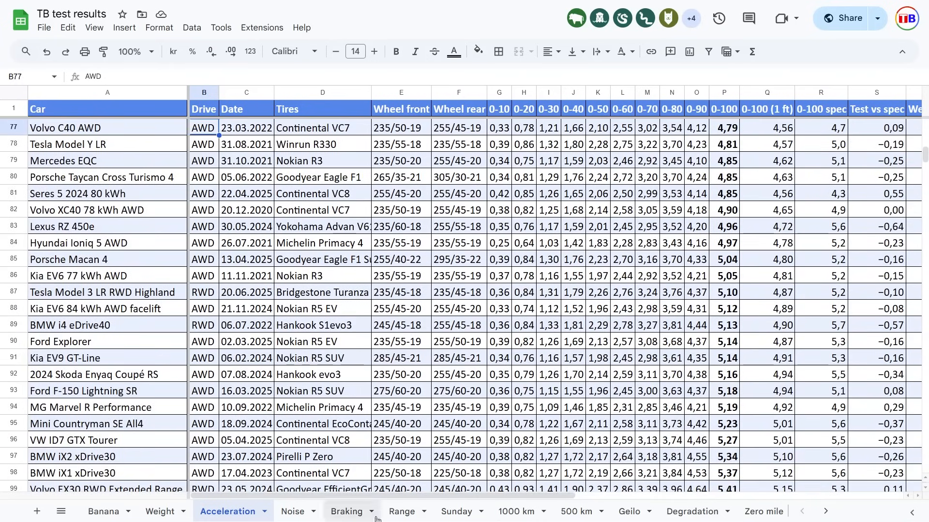
left_click(292, 511)
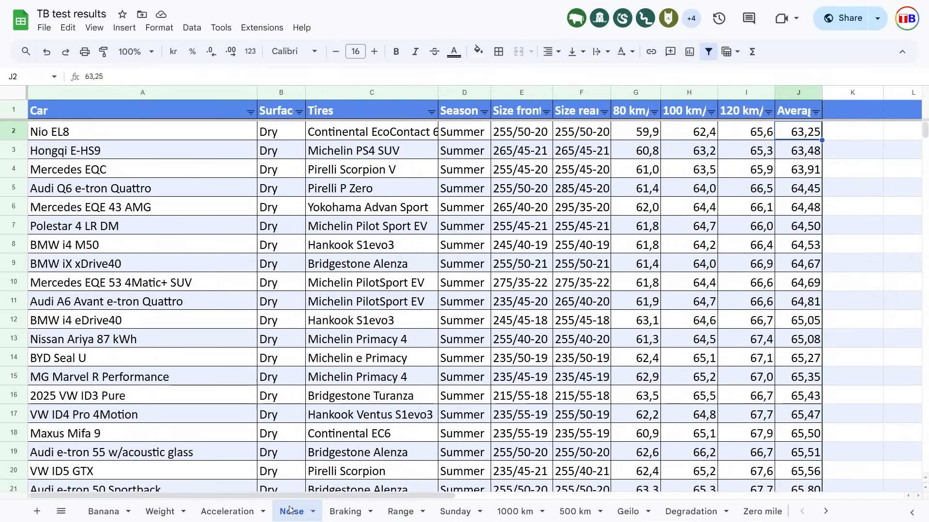
Scroll past the Kia EV3 entry to the Tesla Model 3 LR RWD Highland noise row (row 58)
scroll("down", 3)
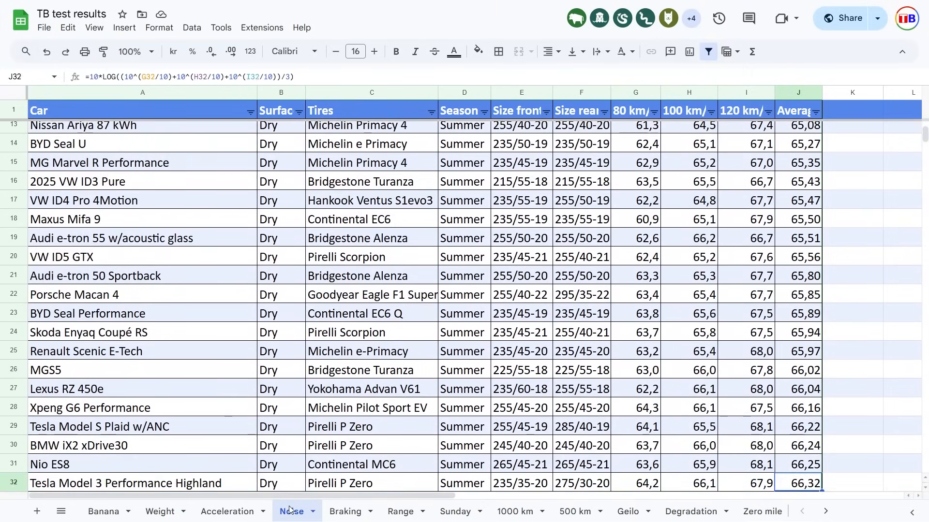
scroll("down", 3)
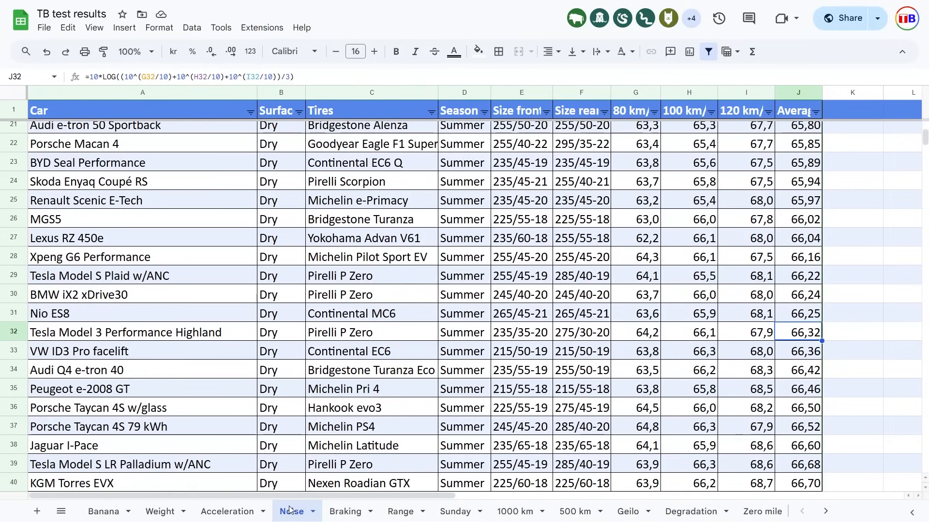
left_click(372, 332)
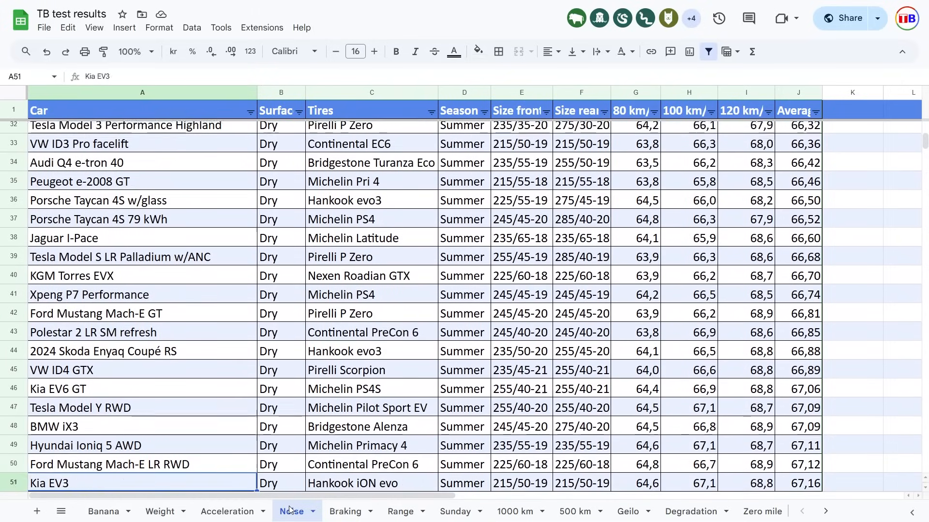
scroll("down", 3)
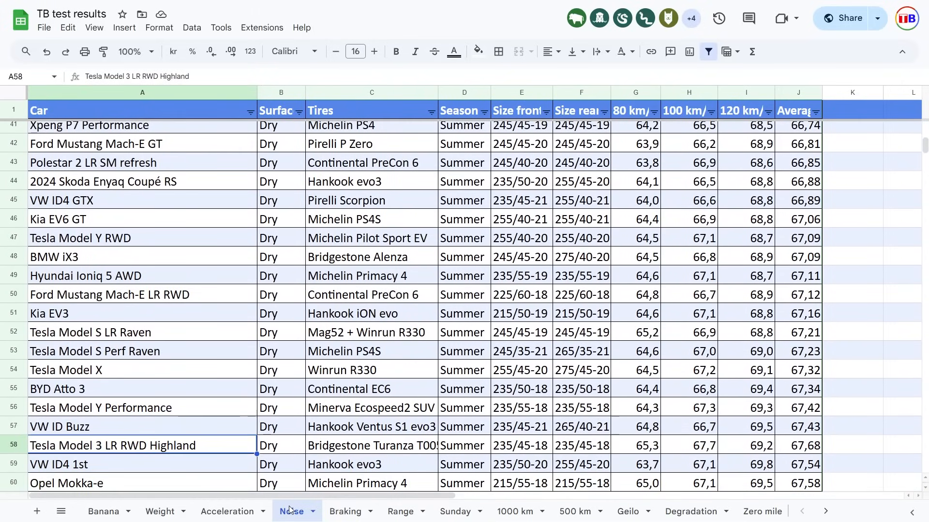
left_click(372, 445)
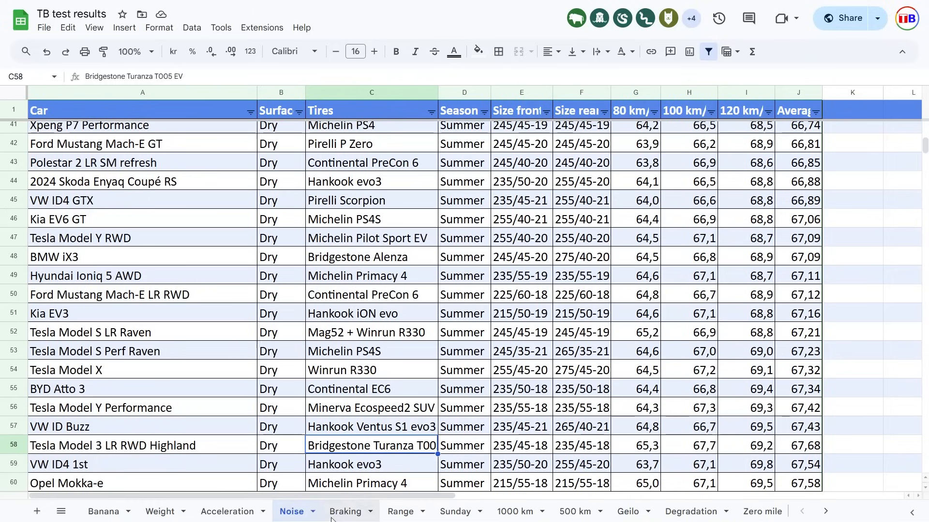
On the Braking sheet, compare distances for the Tesla Model 3 LR, SR+ 60 kWh and VW ID4 Pro 4Motion
left_click(347, 511)
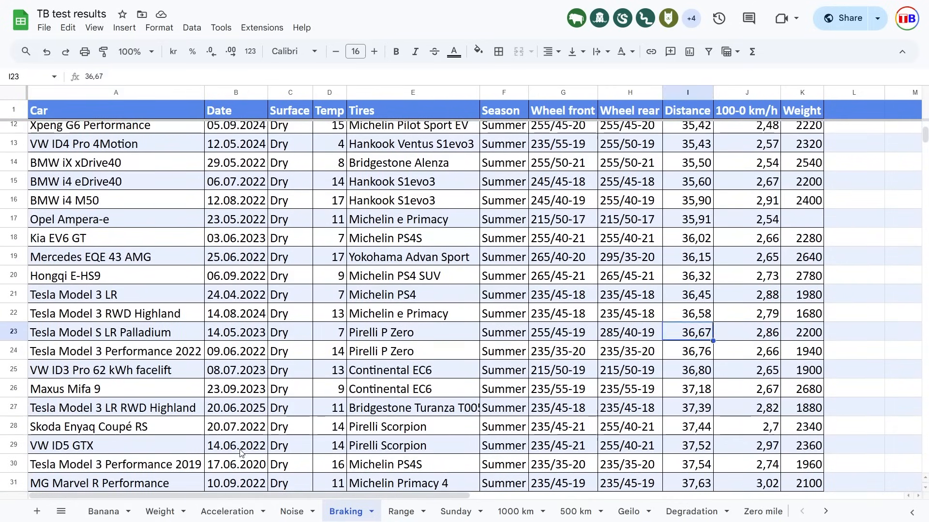
left_click(687, 294)
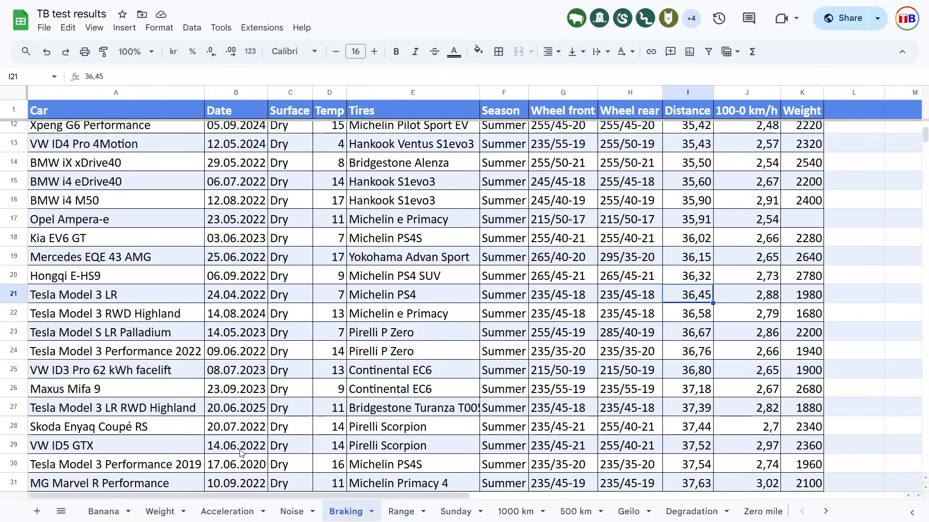
left_click(687, 256)
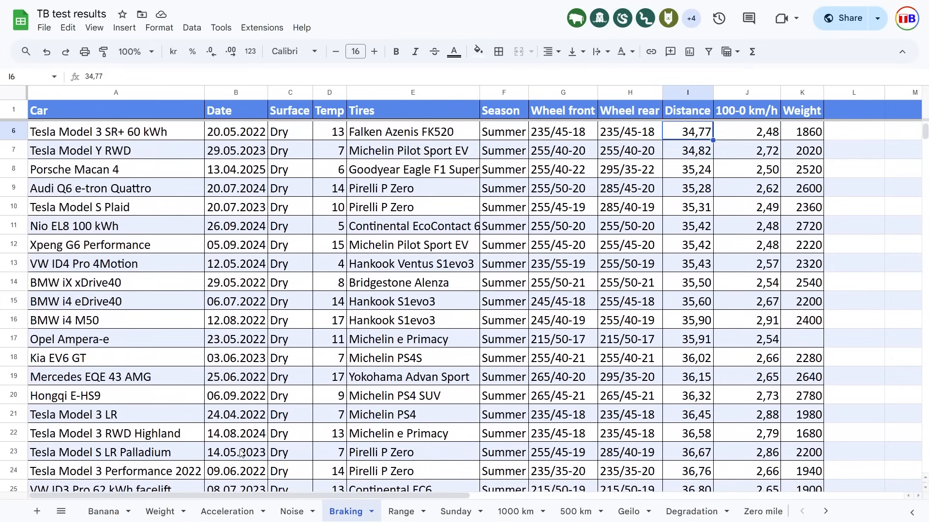
left_click(687, 263)
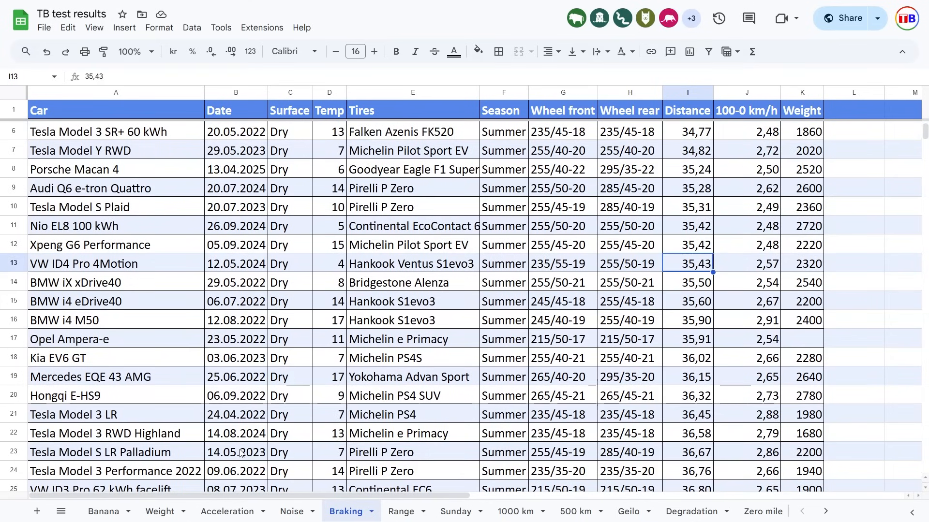